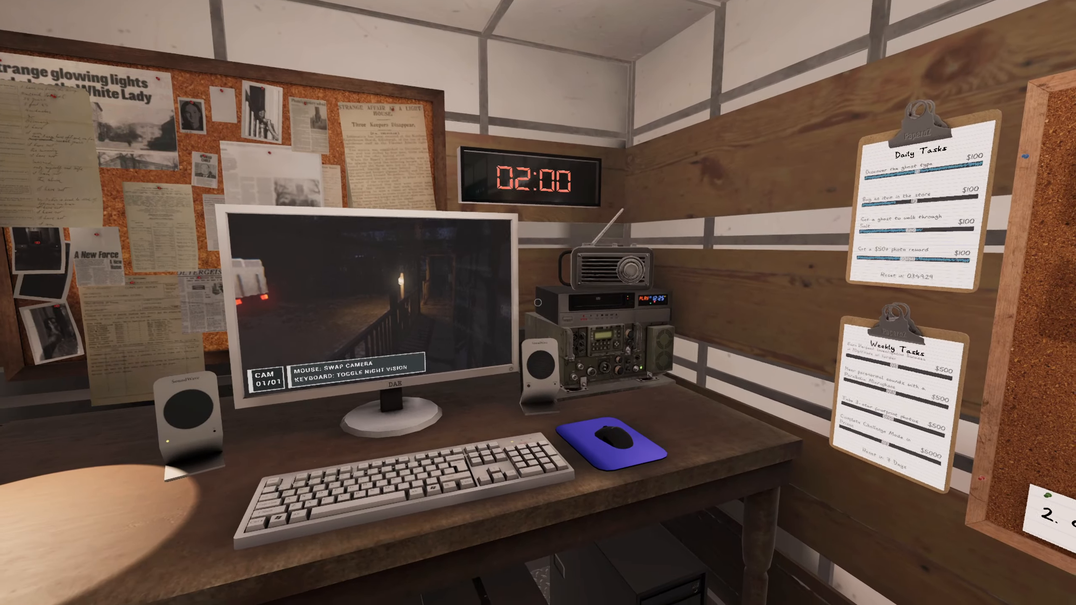
{"action": "mouse_move", "coordinate": [536, 304]}
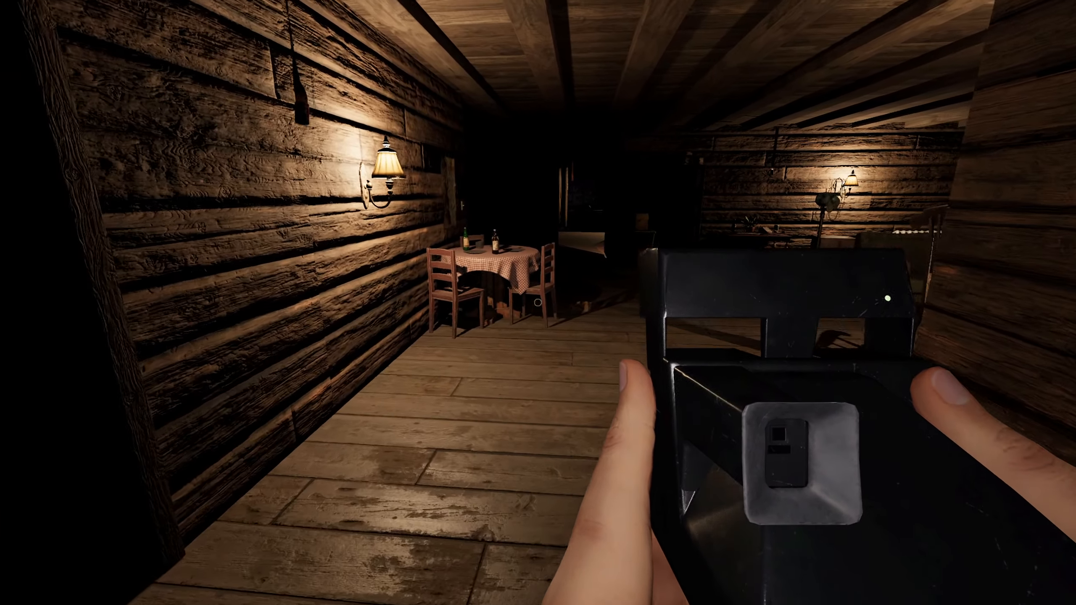
{"action": "mouse_move", "coordinate": [537, 313]}
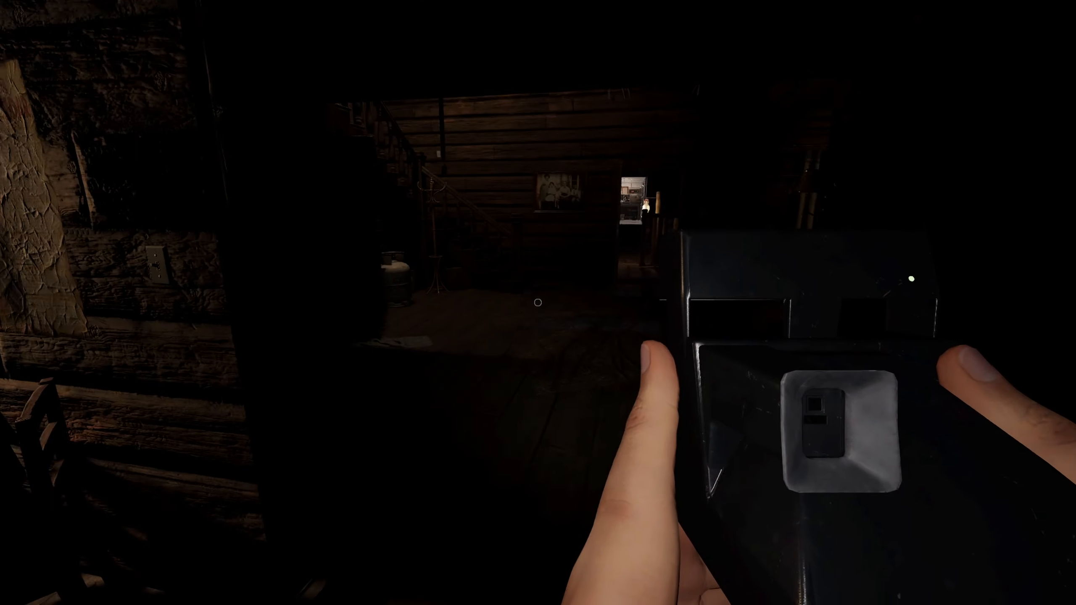
{"action": "mouse_move", "coordinate": [537, 302]}
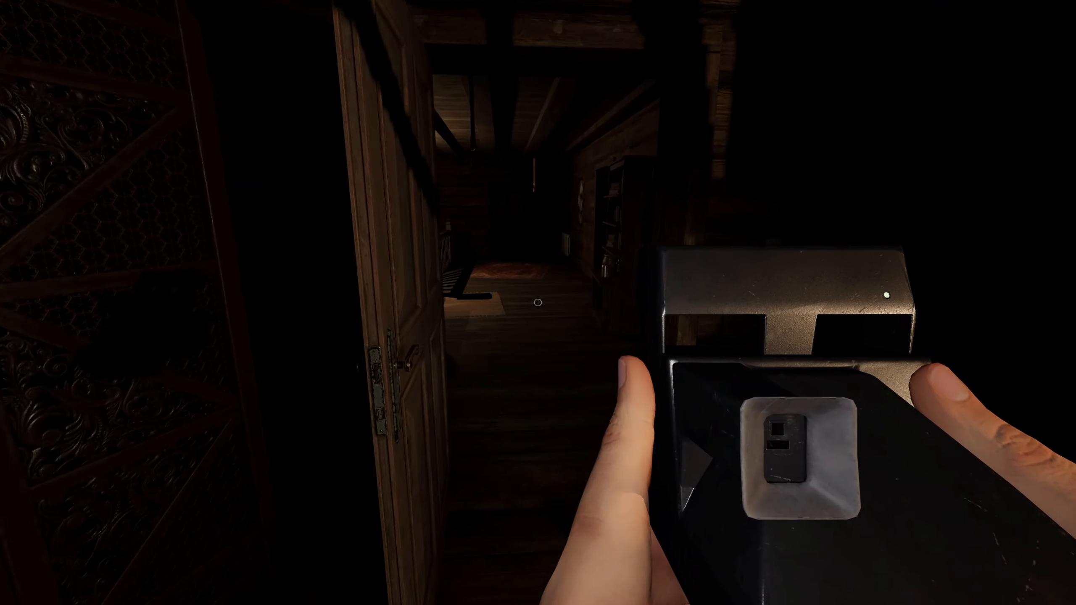
{"action": "mouse_move", "coordinate": [538, 302]}
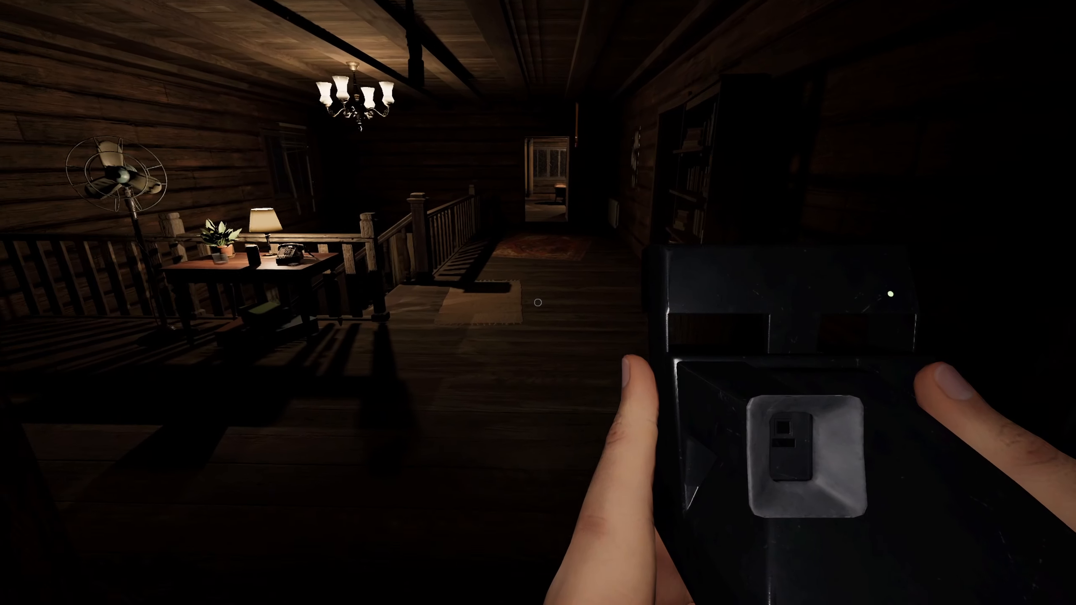
{"action": "mouse_move", "coordinate": [538, 302]}
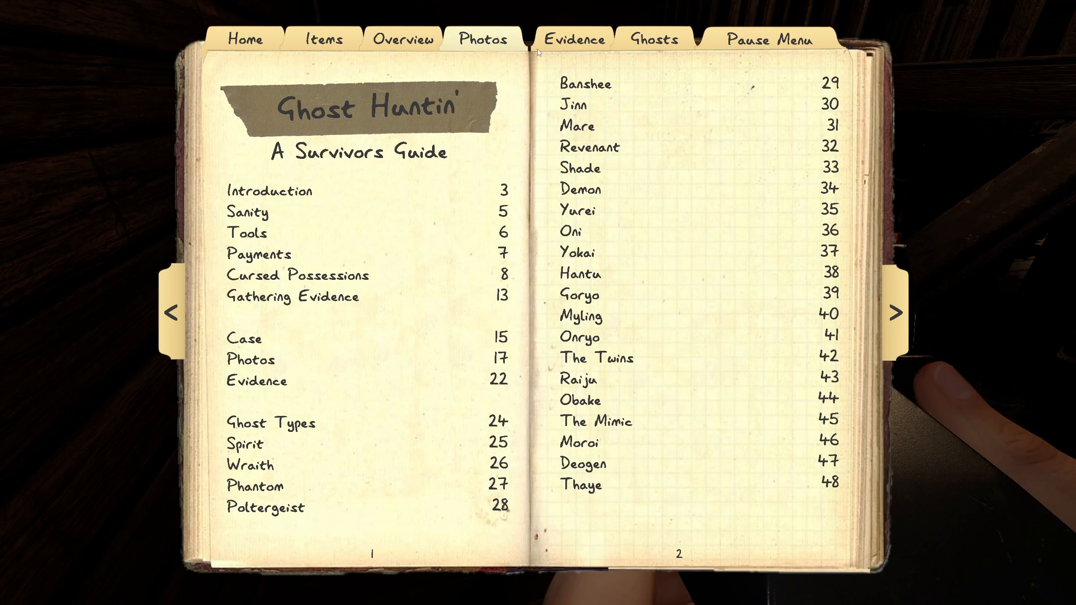
{"action": "left_click", "coordinate": [574, 38]}
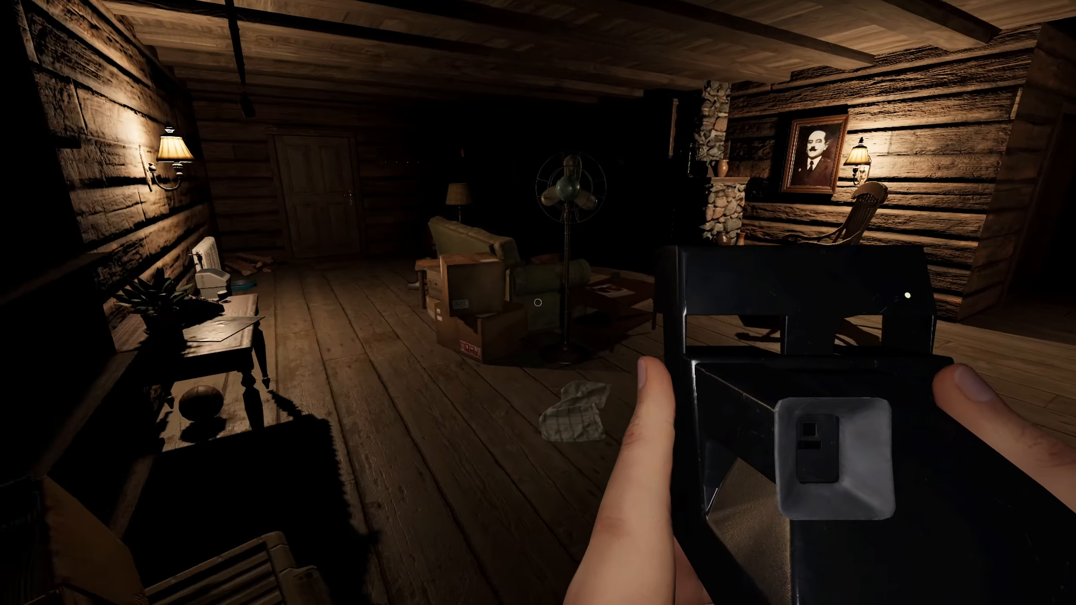
{"action": "mouse_move", "coordinate": [537, 303]}
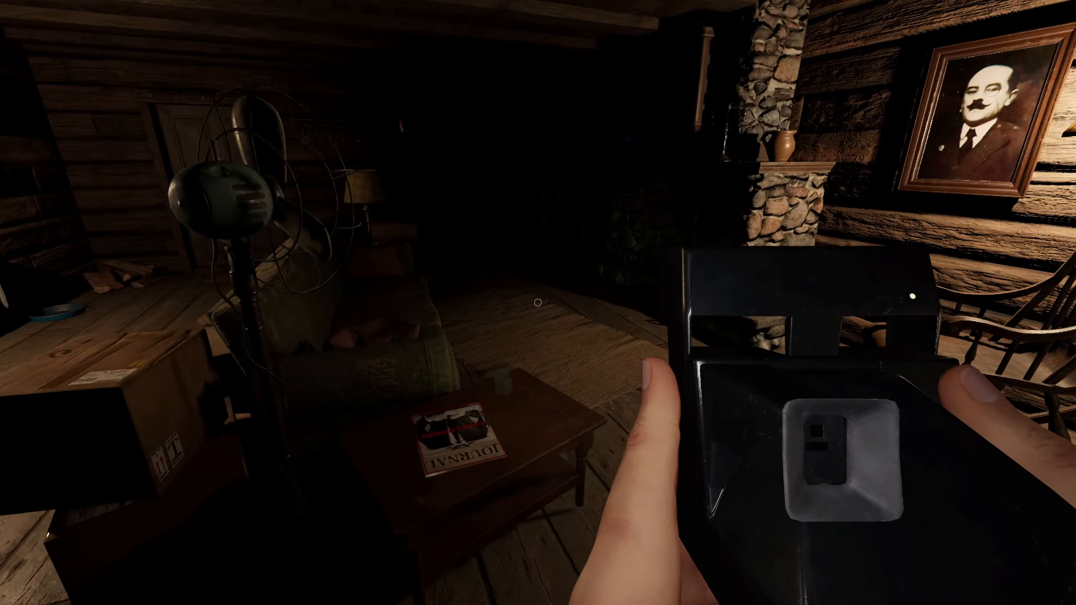